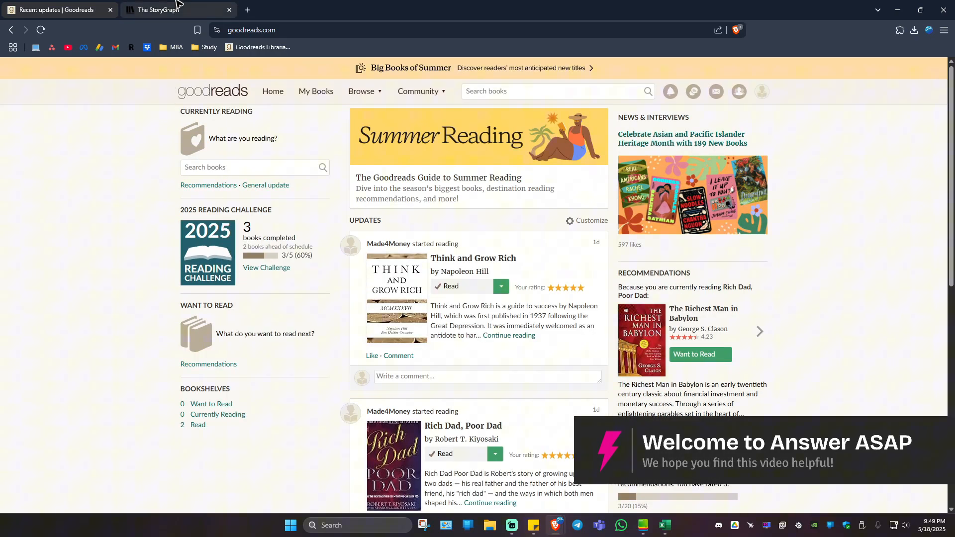
- Switch from the Goodreads tab to the signed-in StoryGraph home page
left_click(170, 10)
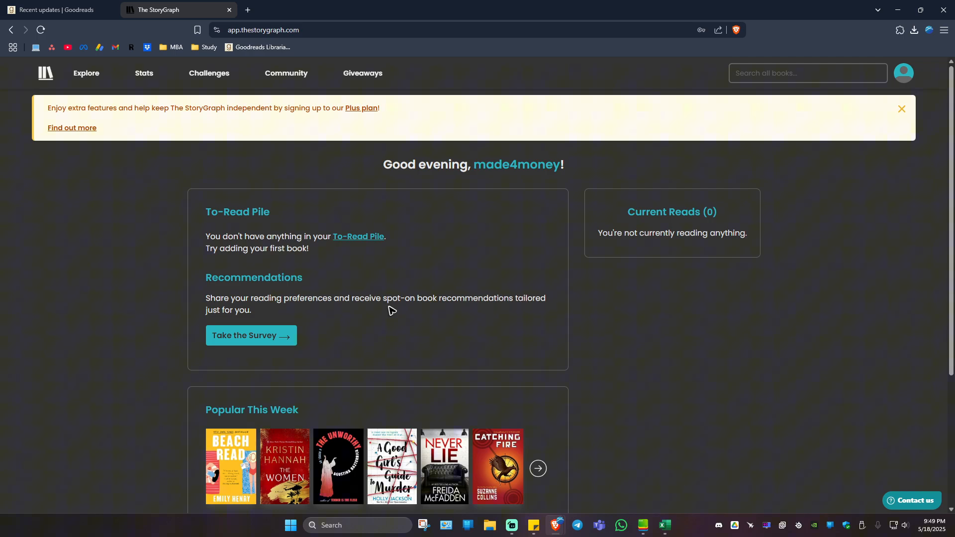
mouse_move(335, 42)
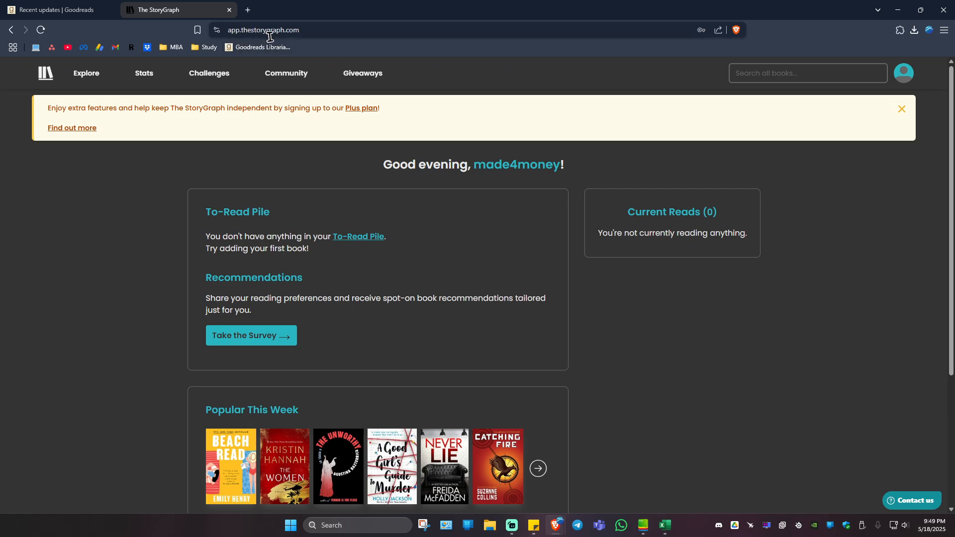
mouse_move(238, 250)
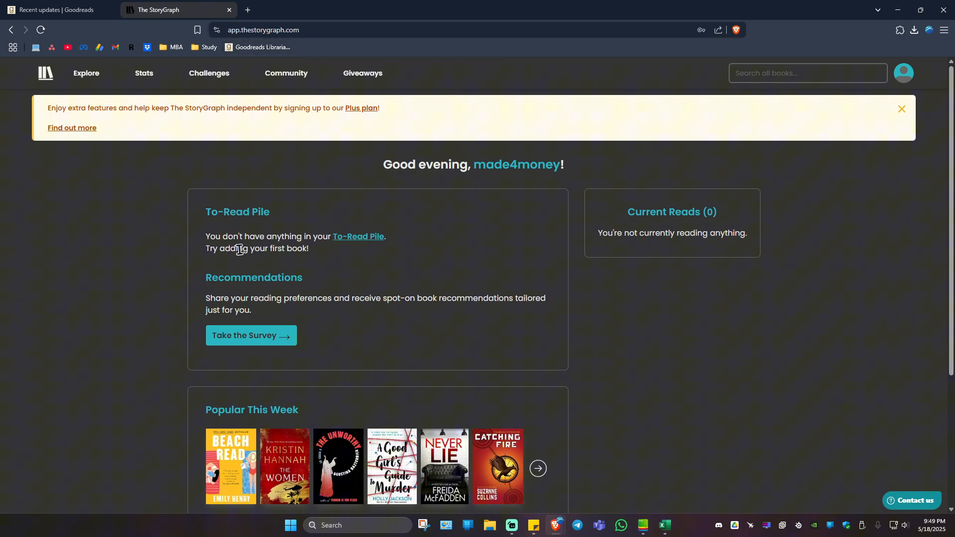
mouse_move(419, 186)
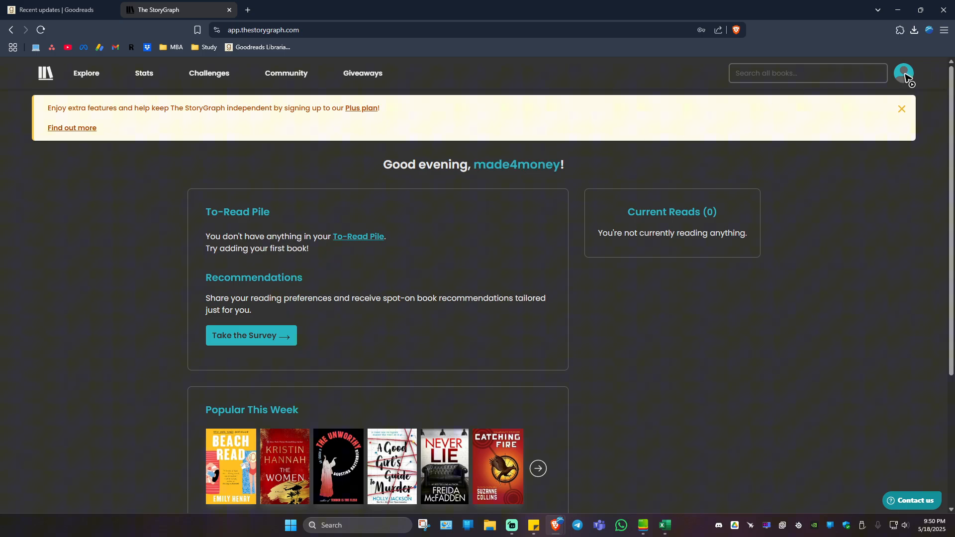
- Go to Manage Account from the profile avatar menu
left_click(905, 72)
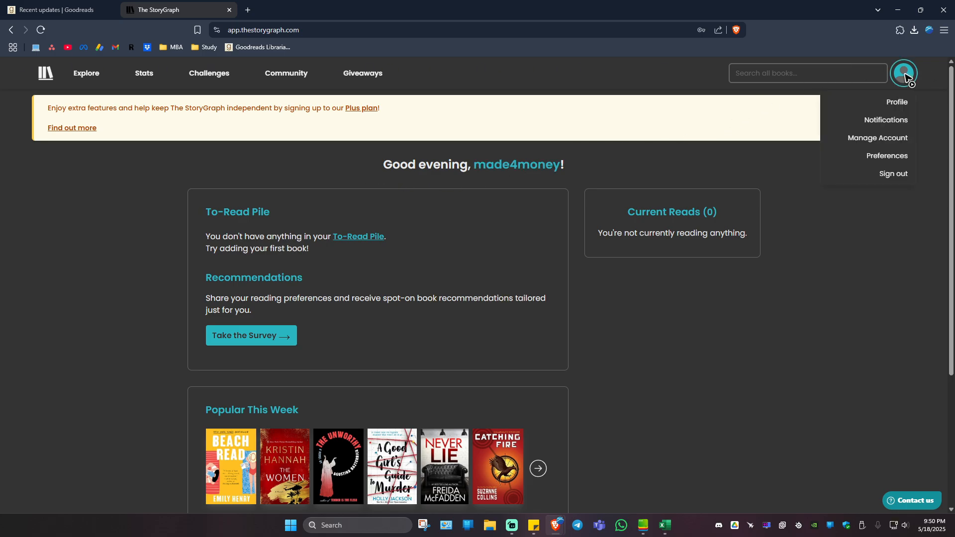
mouse_move(896, 102)
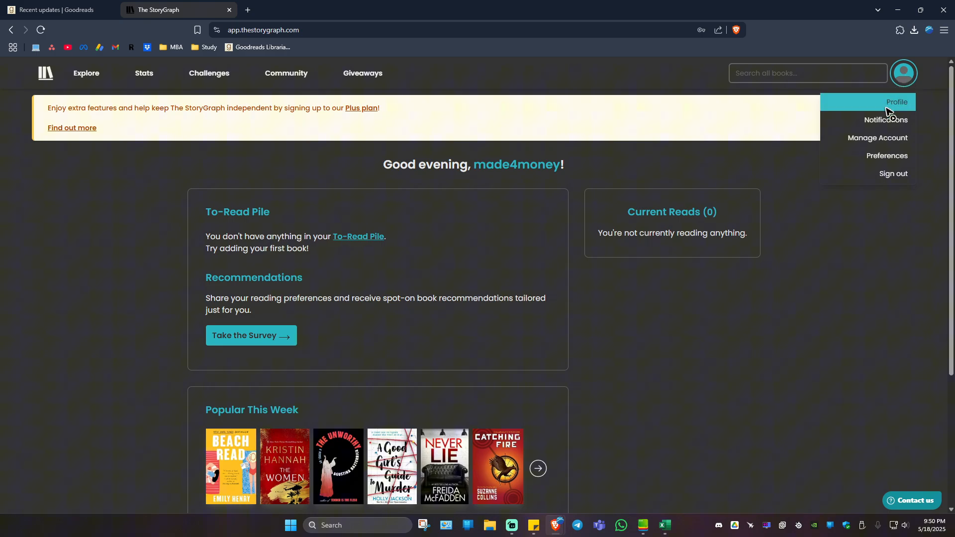
mouse_move(877, 138)
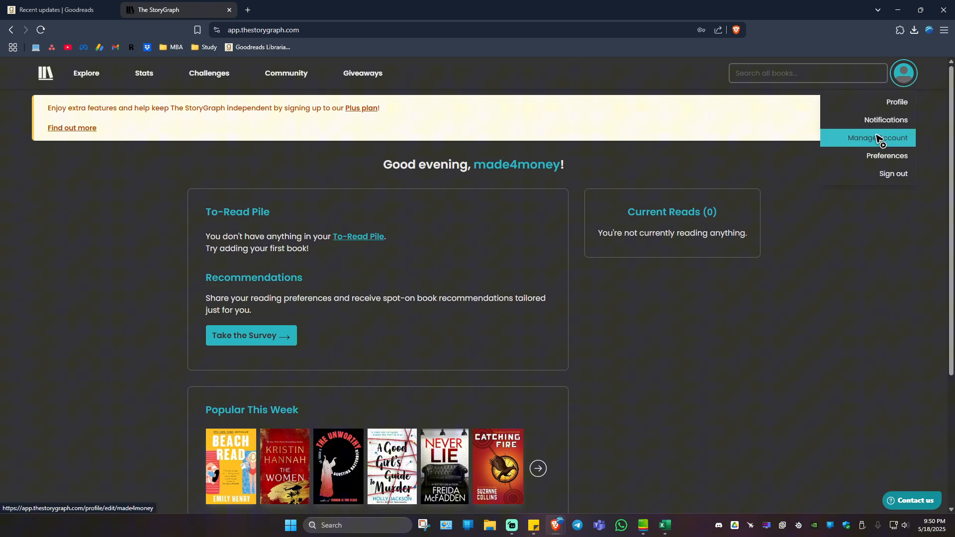
left_click(878, 137)
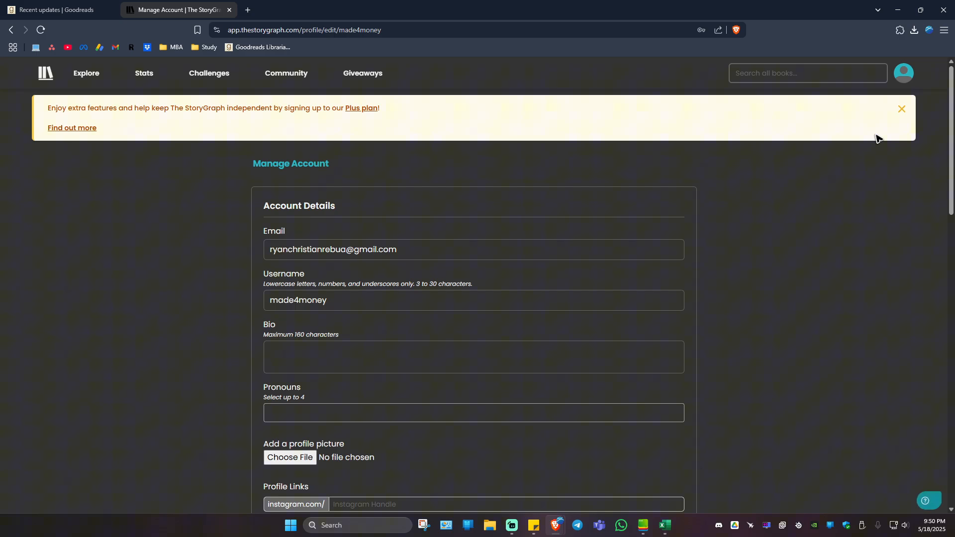
- Scroll the account page down to the Goodreads Import section and its warning
scroll("down", 3)
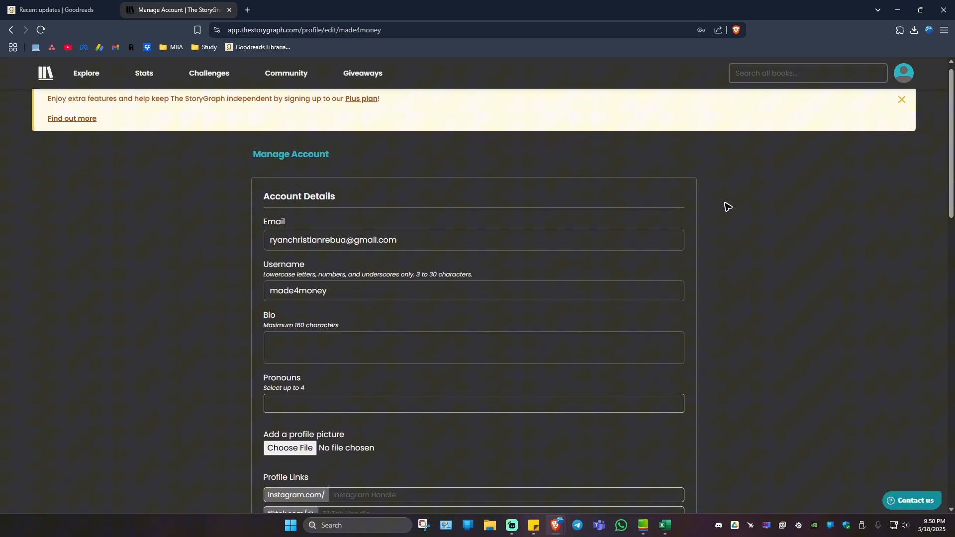
scroll("down", 3)
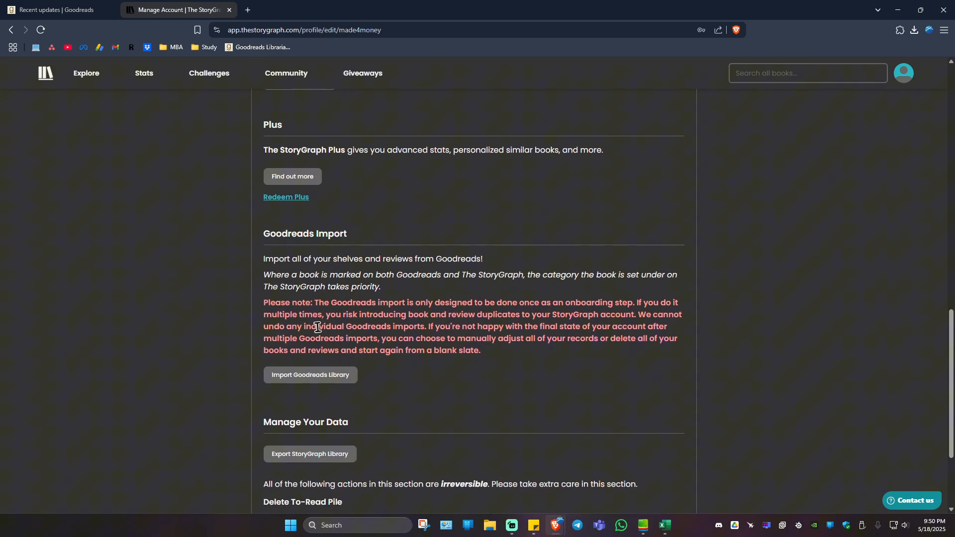
mouse_move(436, 316)
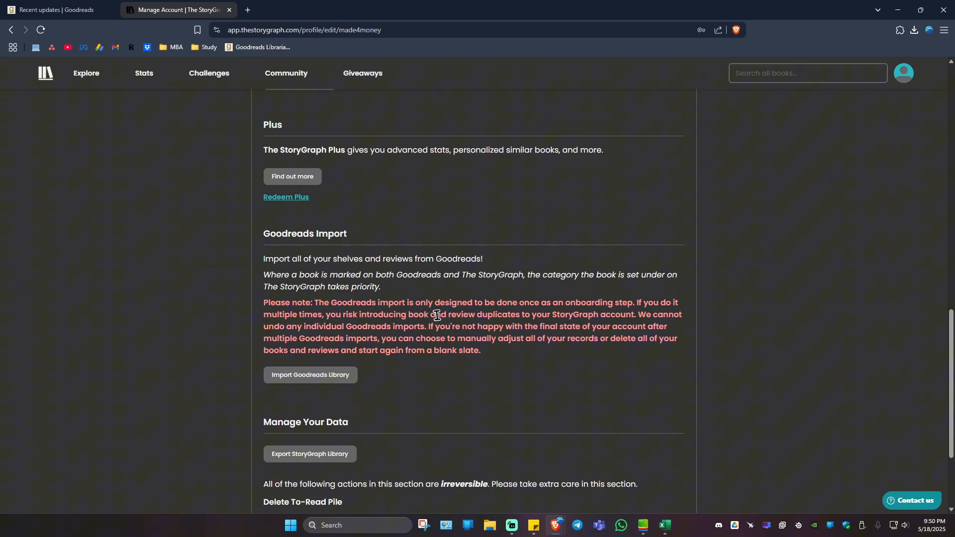
mouse_move(565, 309)
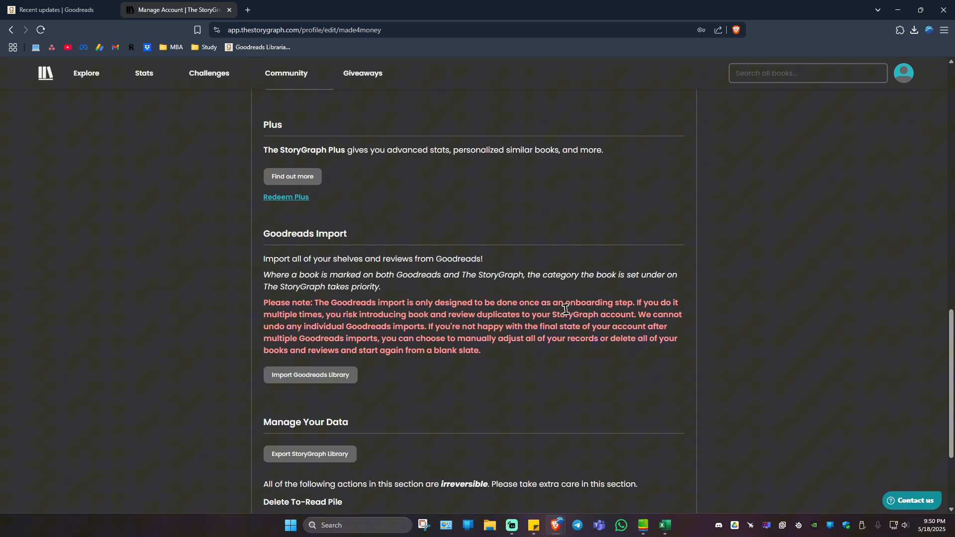
mouse_move(340, 329)
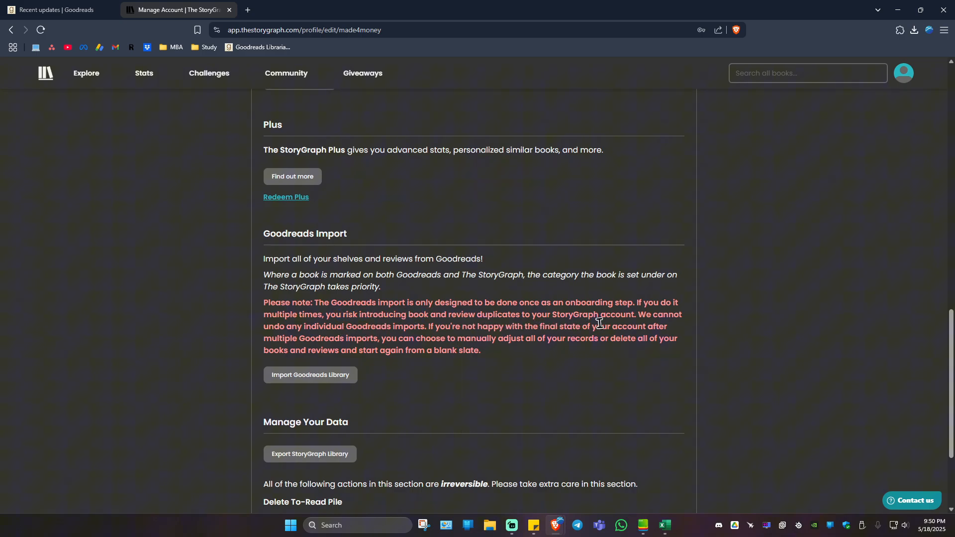
mouse_move(548, 314)
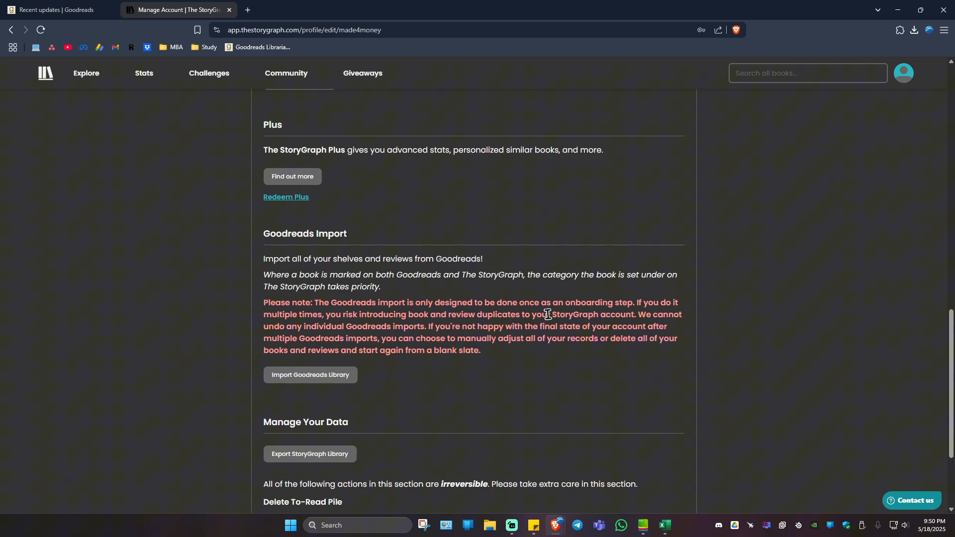
mouse_move(409, 330)
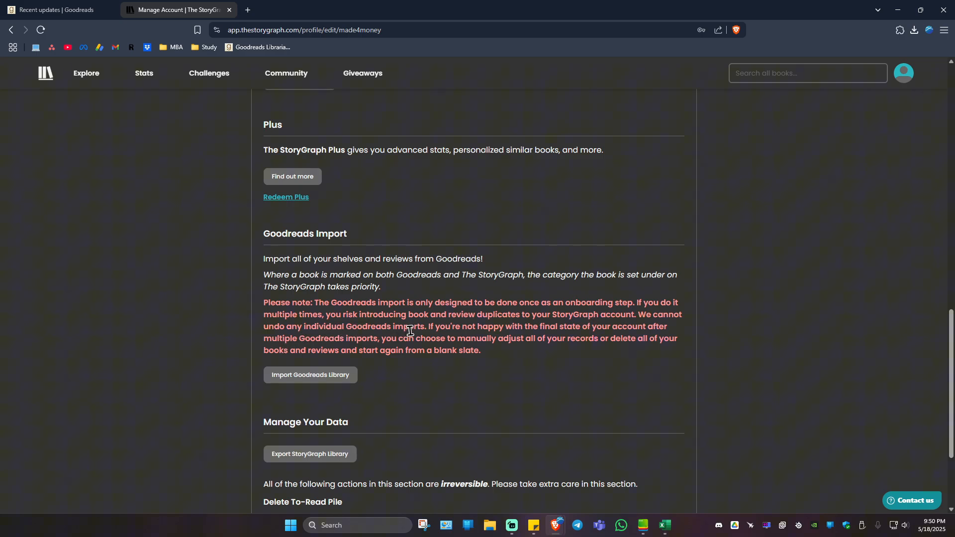
mouse_move(576, 332)
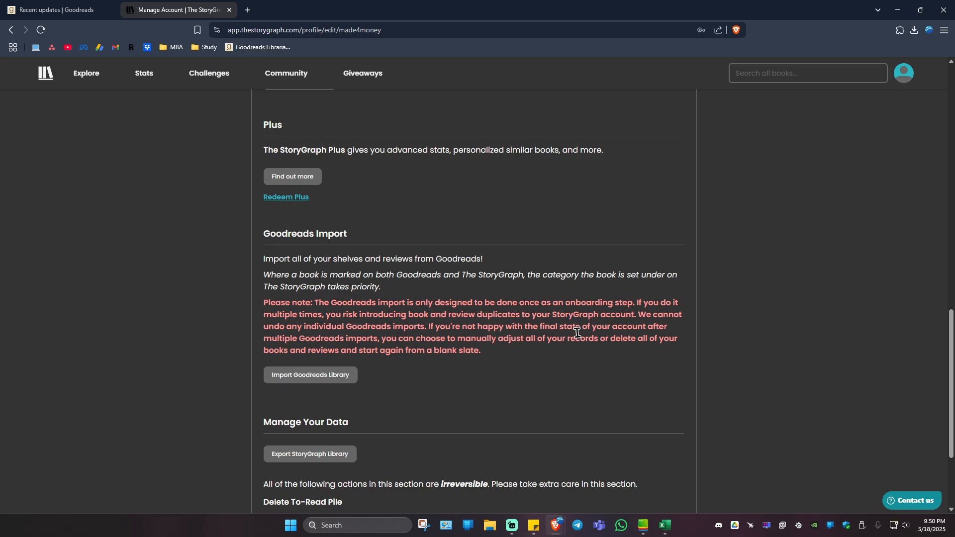
mouse_move(401, 346)
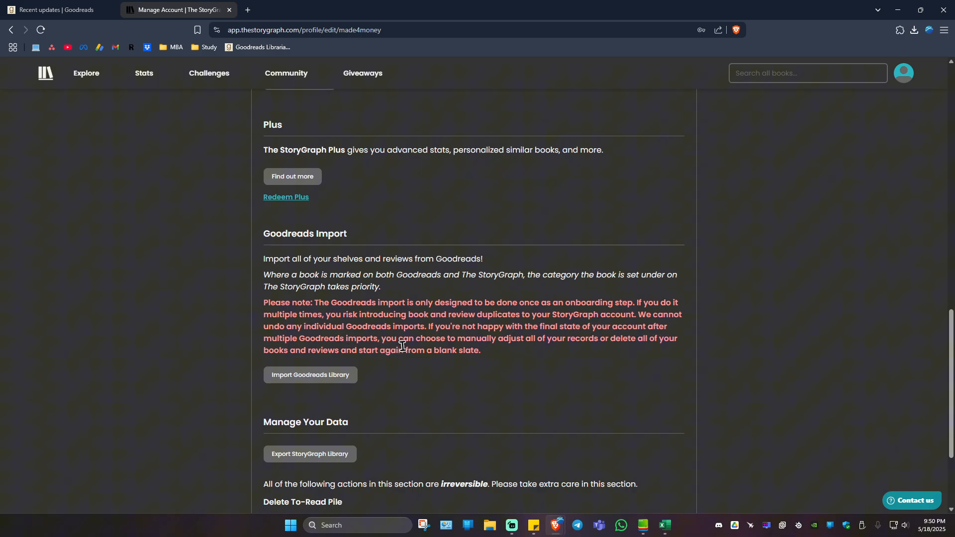
mouse_move(510, 350)
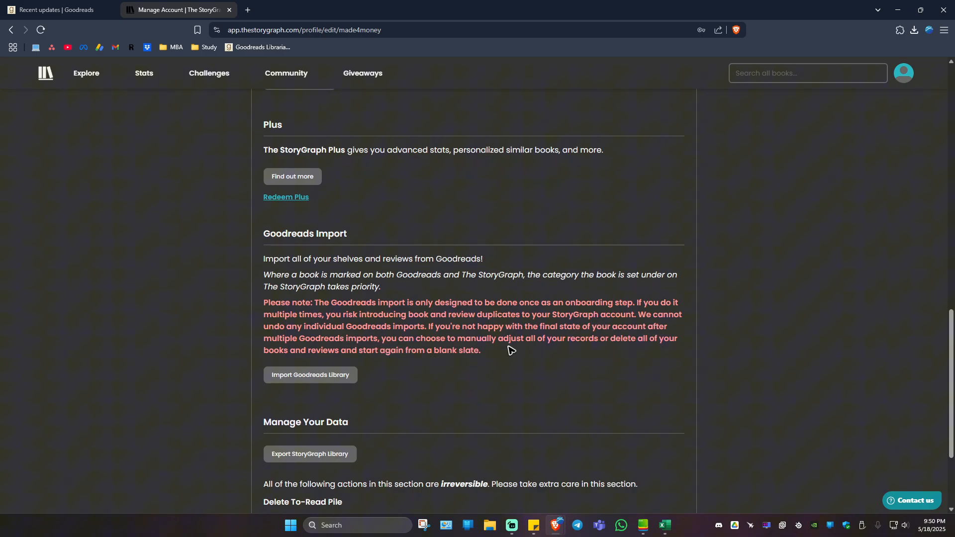
mouse_move(652, 341)
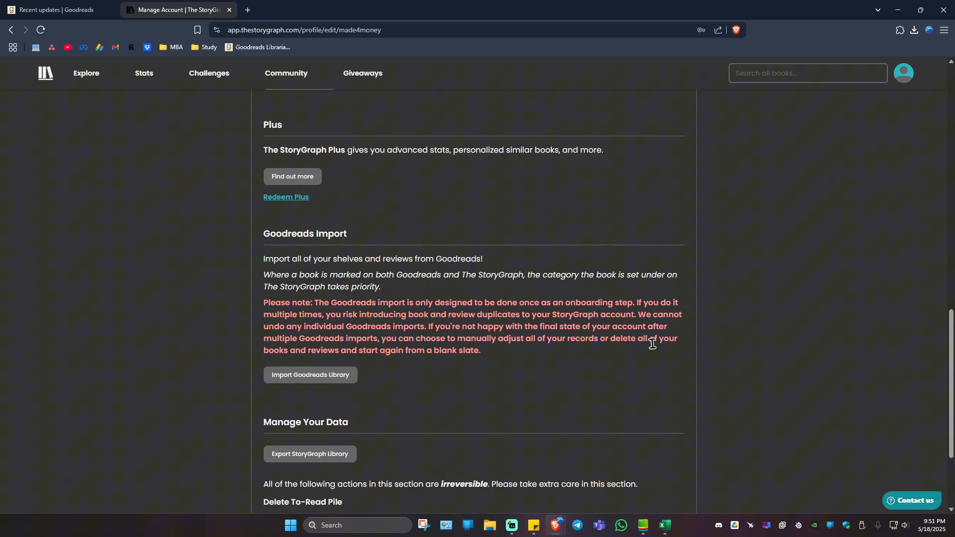
mouse_move(459, 363)
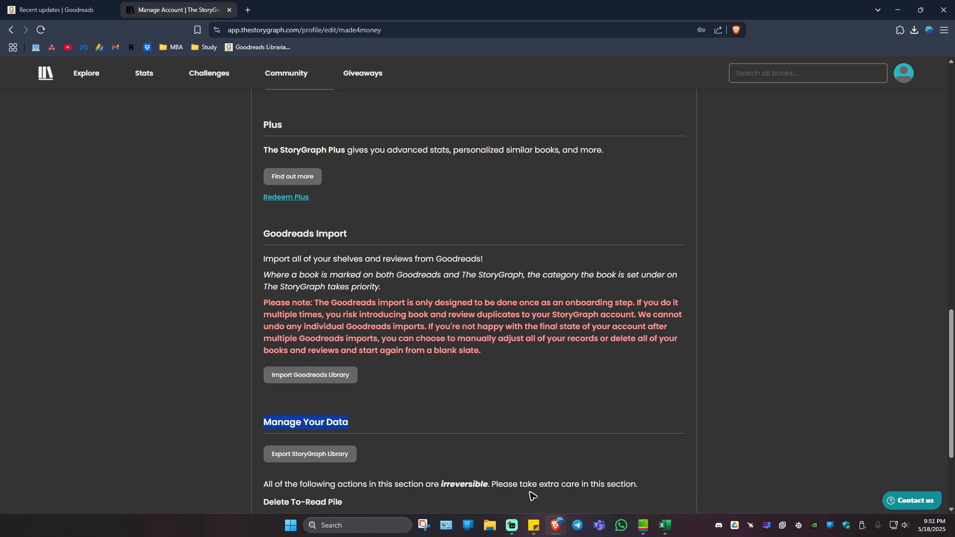
mouse_move(310, 375)
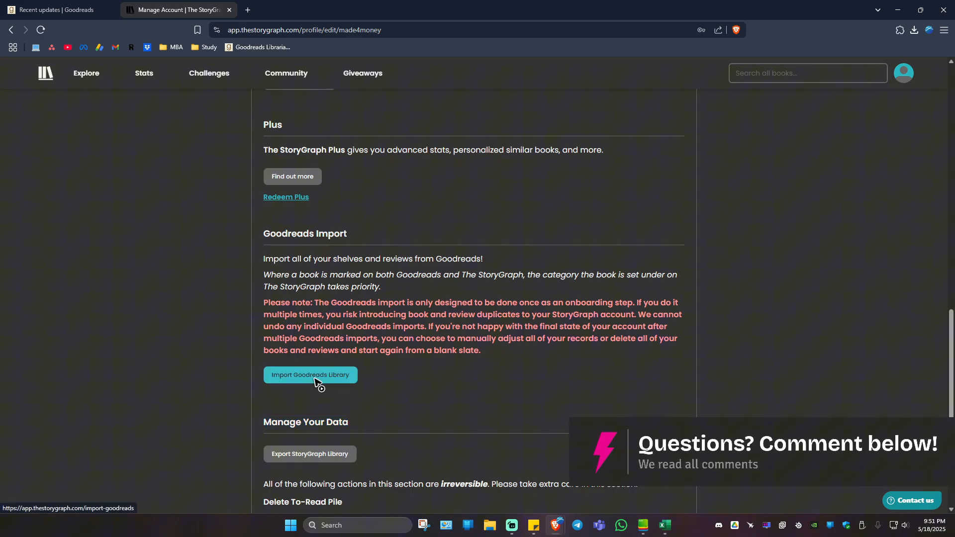
- Go to the Import Goodreads Library page and view Steps 1–3 of the guidelines
left_click(309, 376)
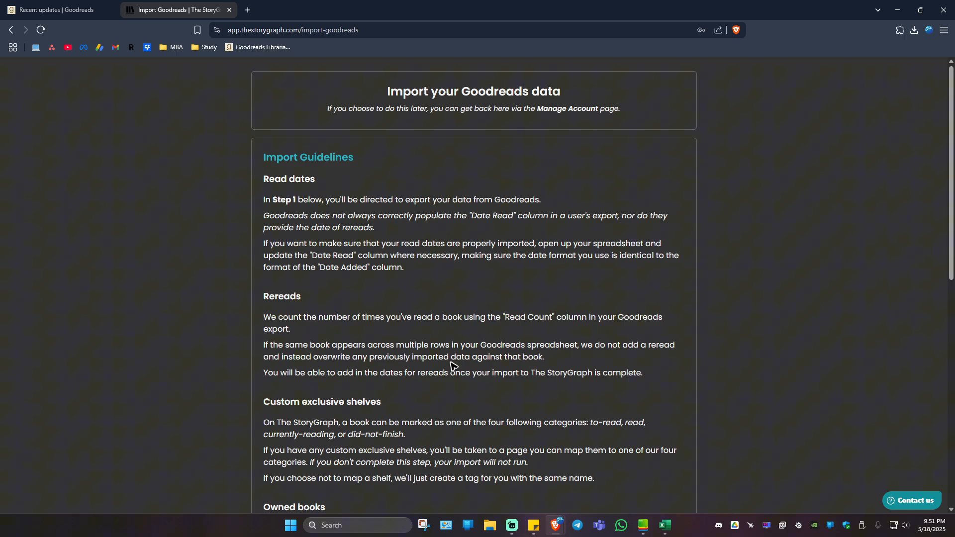
scroll("down", 3)
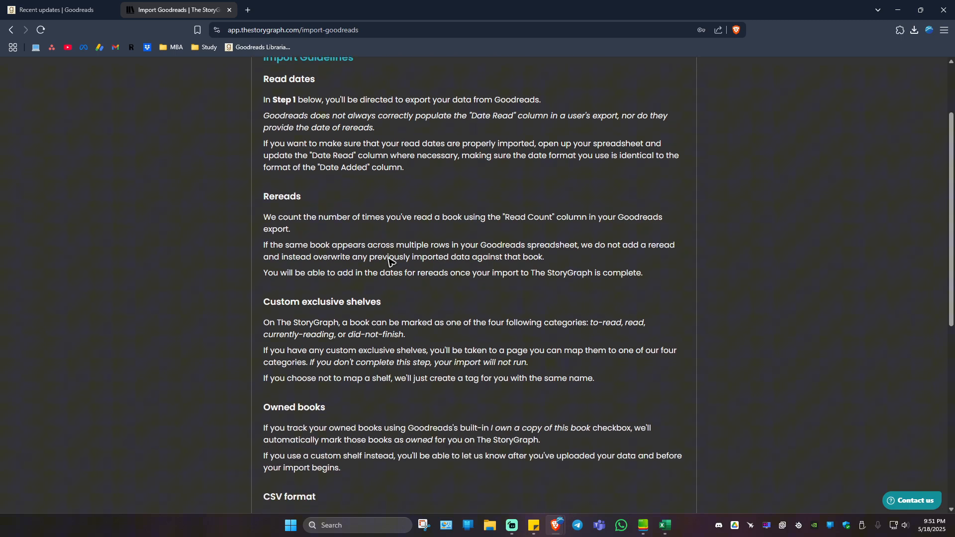
scroll("down", 3)
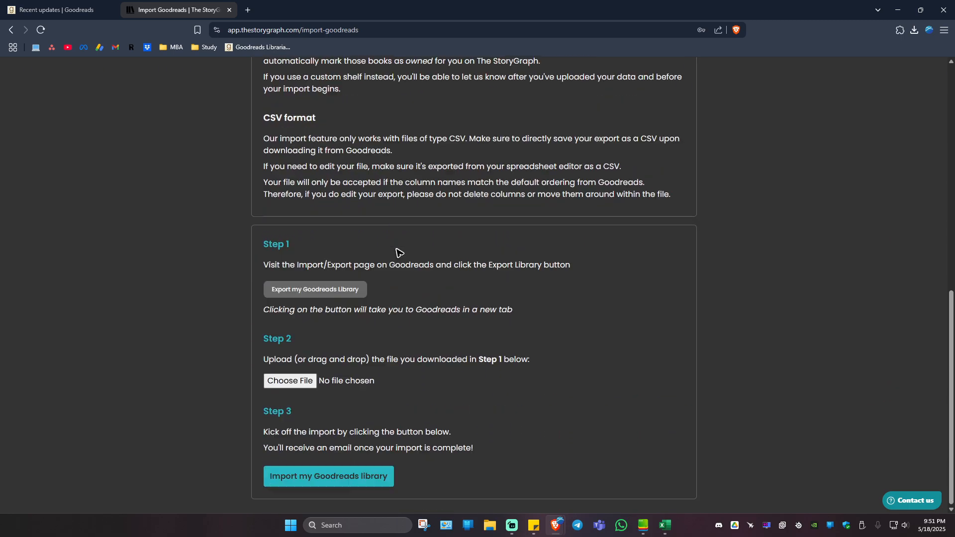
mouse_move(378, 278)
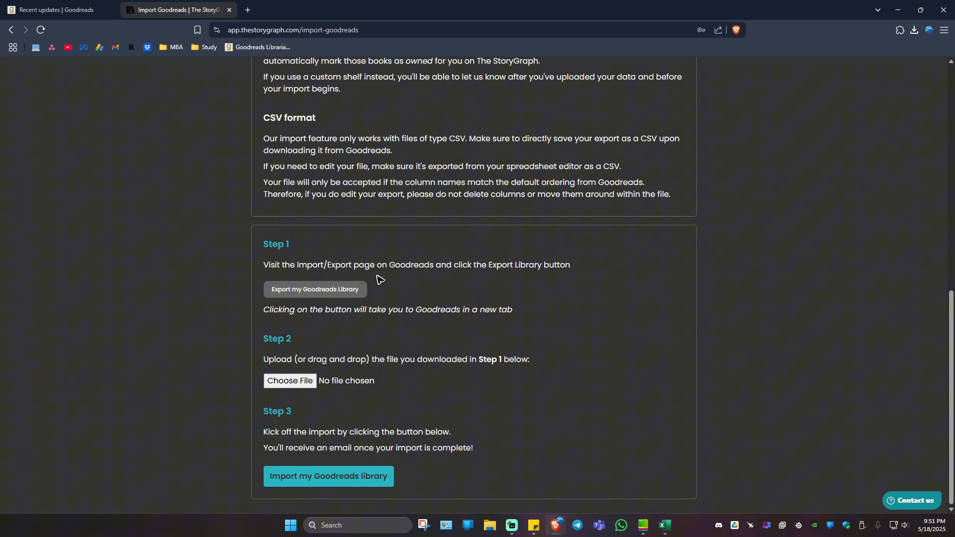
mouse_move(533, 283)
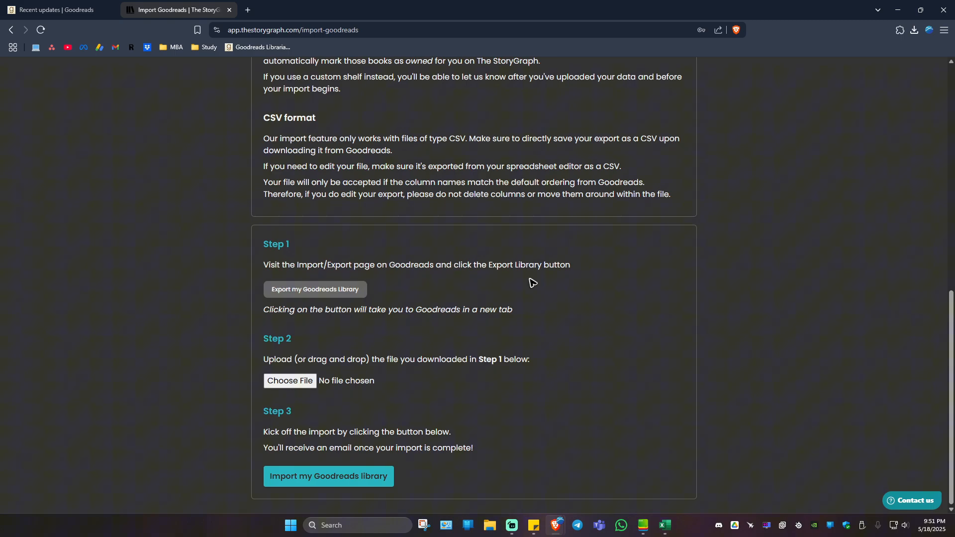
- Back in Goodreads, go to My Books and its Import and export tools page
left_click(55, 10)
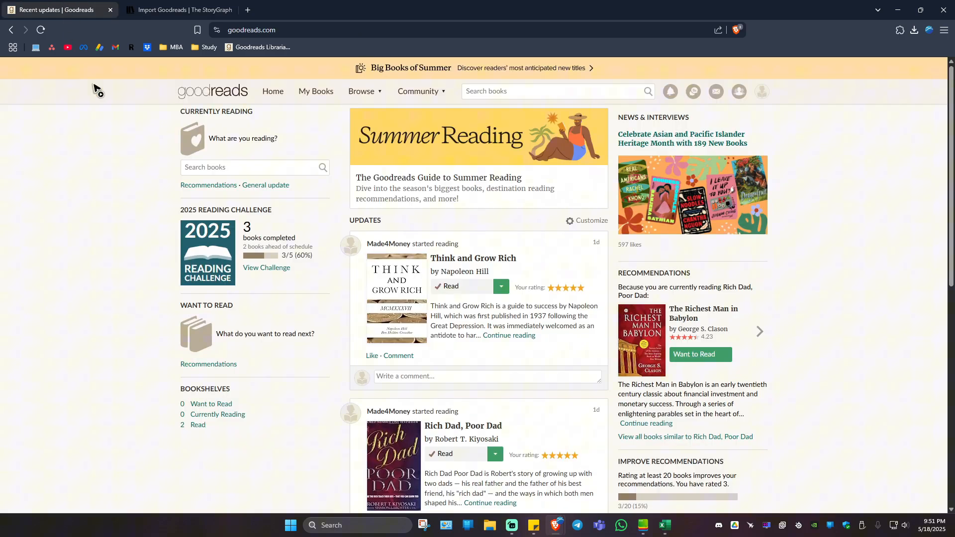
mouse_move(315, 202)
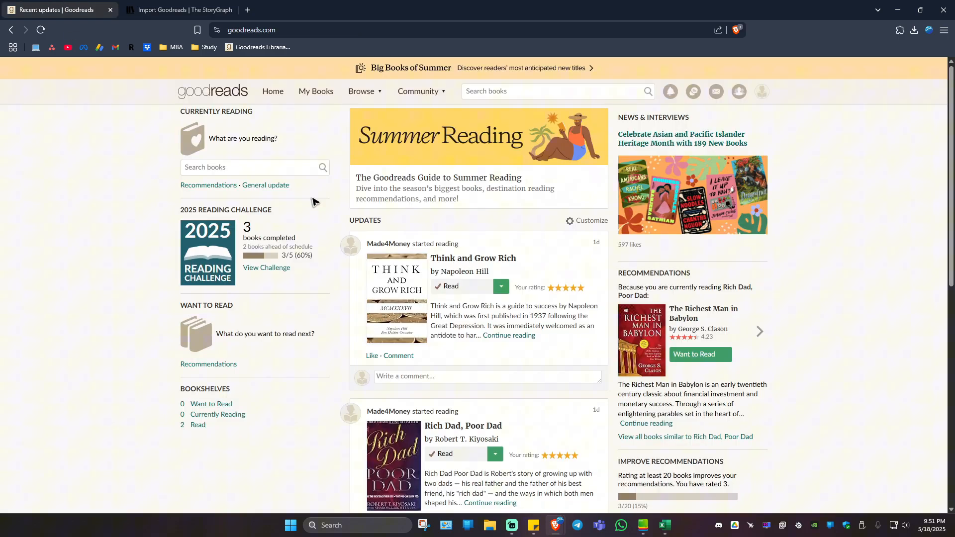
left_click(315, 92)
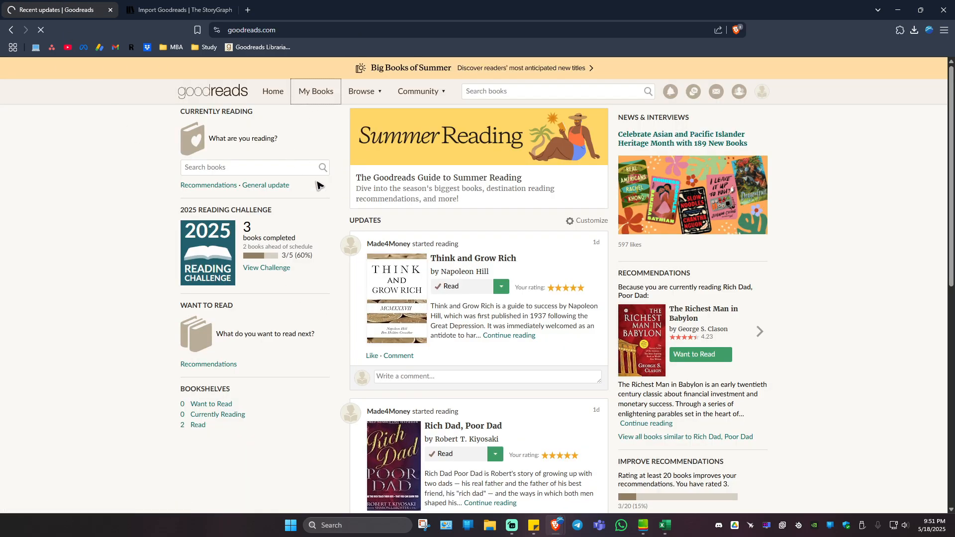
left_click(315, 90)
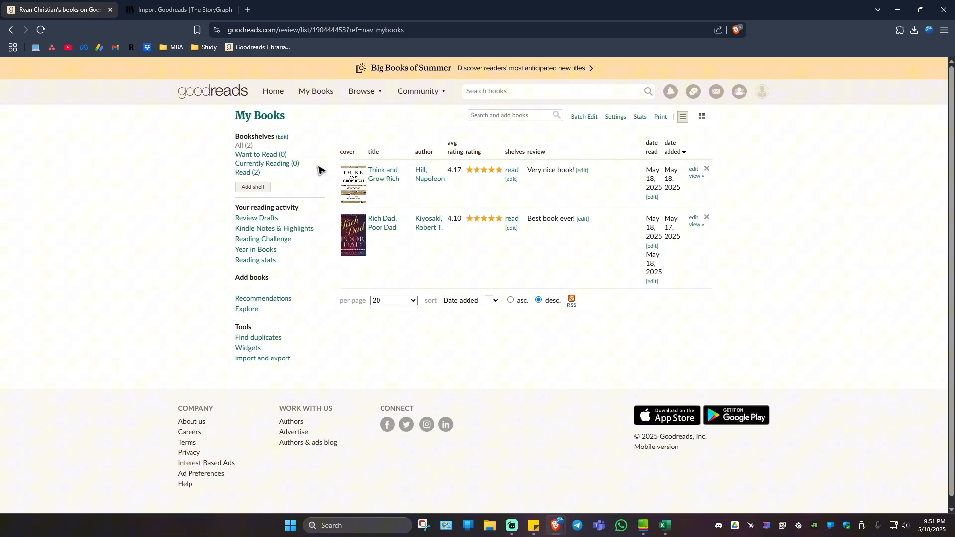
mouse_move(247, 347)
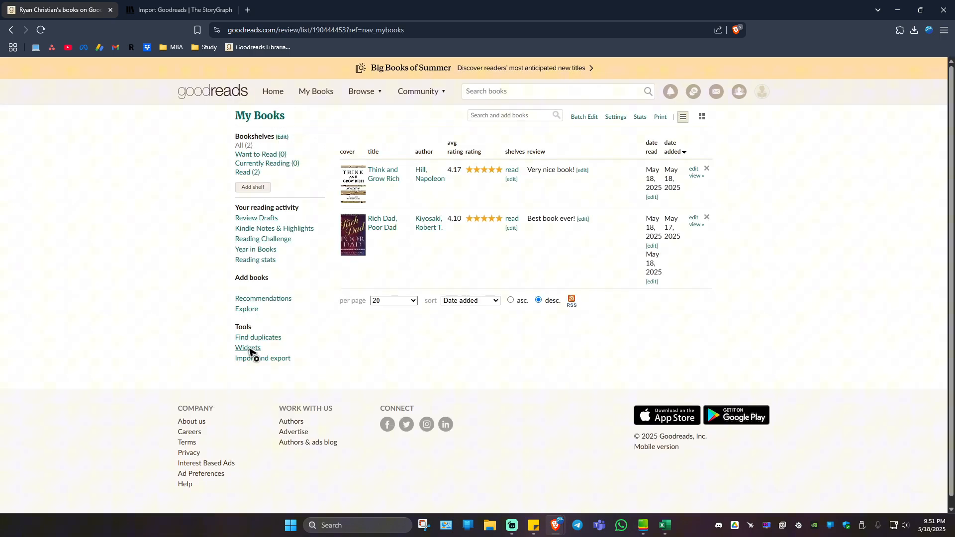
left_click(263, 359)
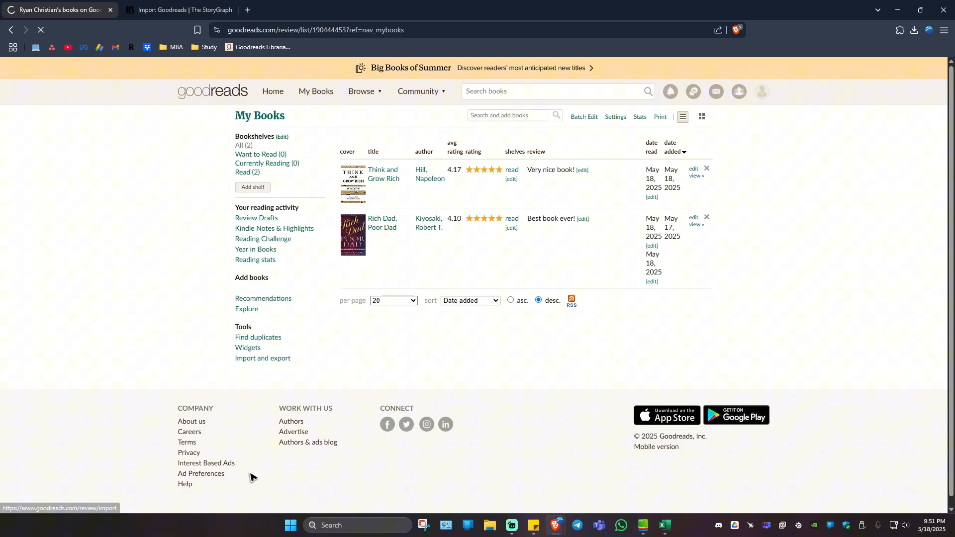
- Export the Goodreads library and save the download as 'FOR Storygraph.csv'
left_click(263, 357)
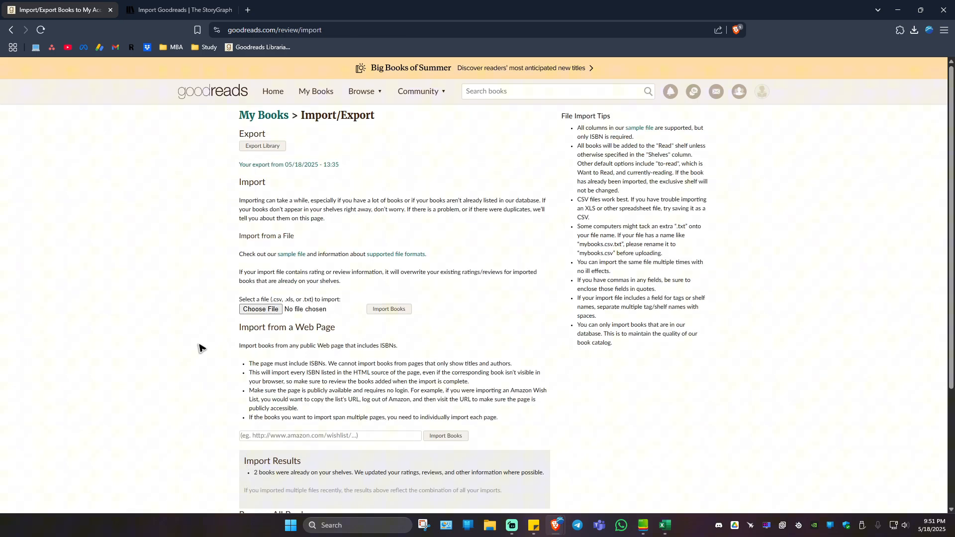
left_click(262, 145)
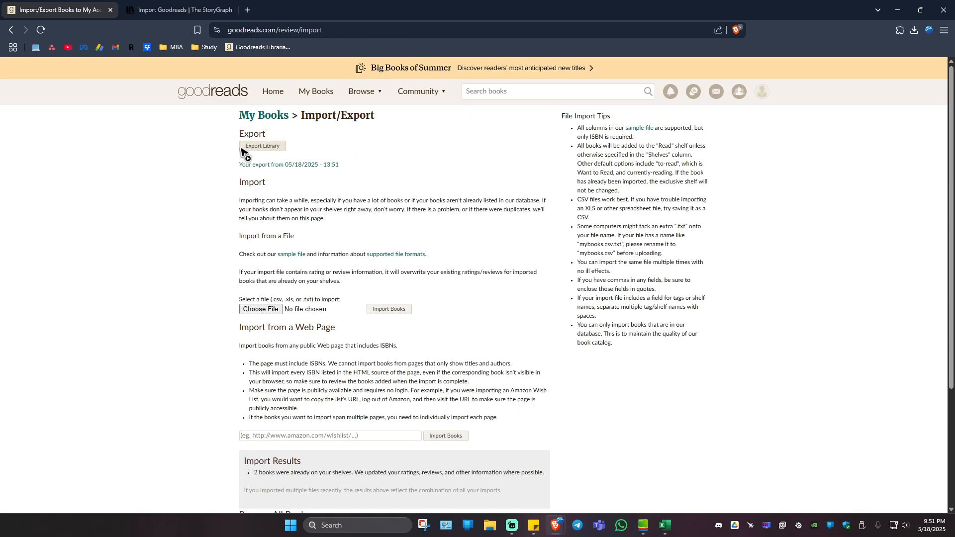
mouse_move(280, 168)
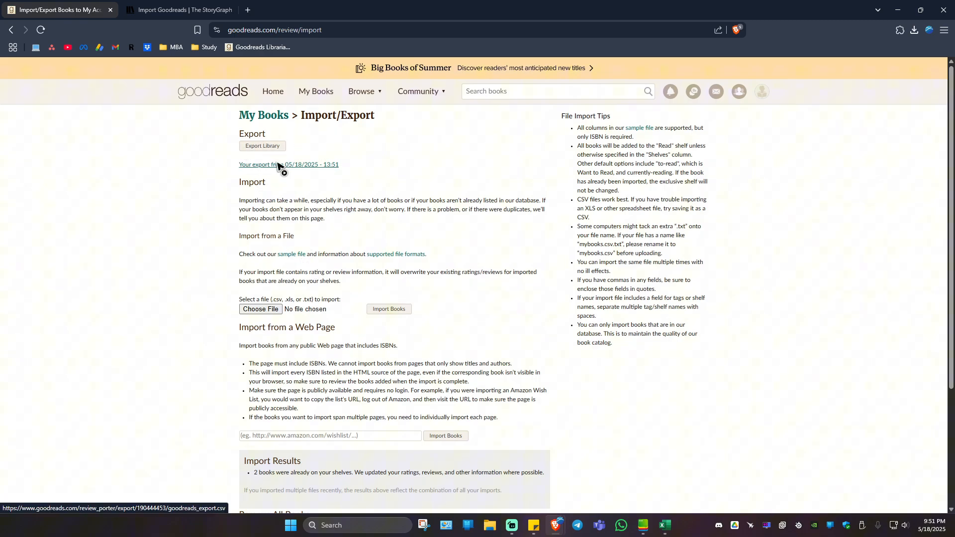
left_click(288, 164)
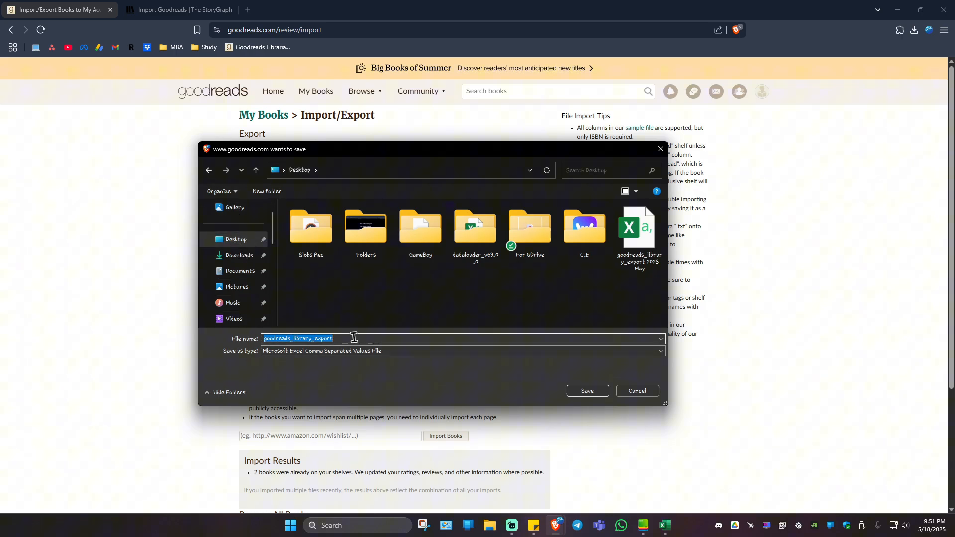
type("FOR Storygraph")
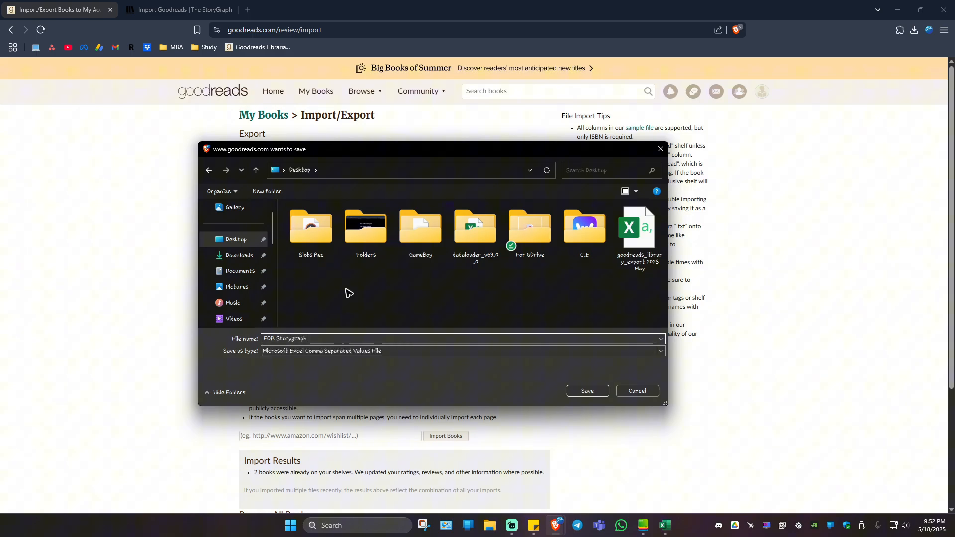
left_click(587, 390)
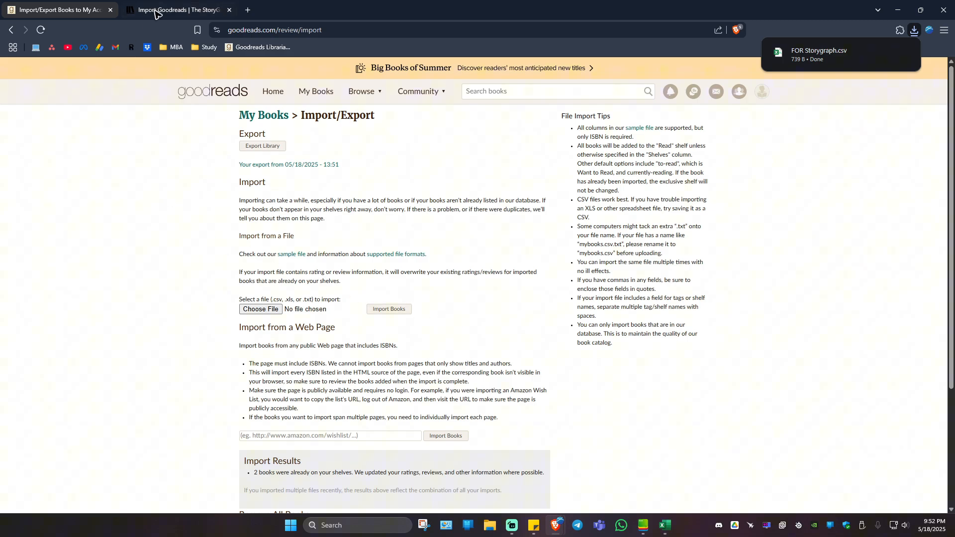
- Attach FOR Storygraph.csv on the StoryGraph import page and submit the Goodreads import
left_click(177, 10)
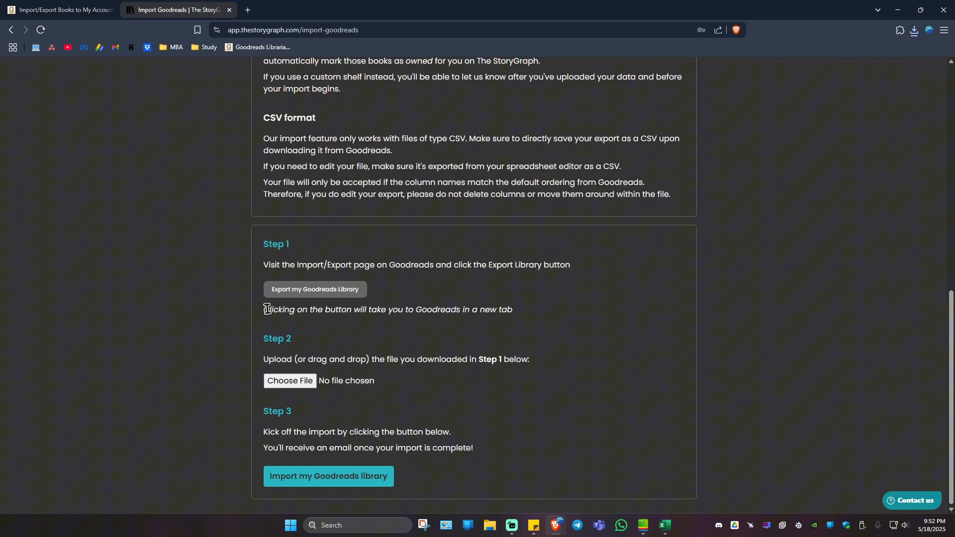
left_click(289, 381)
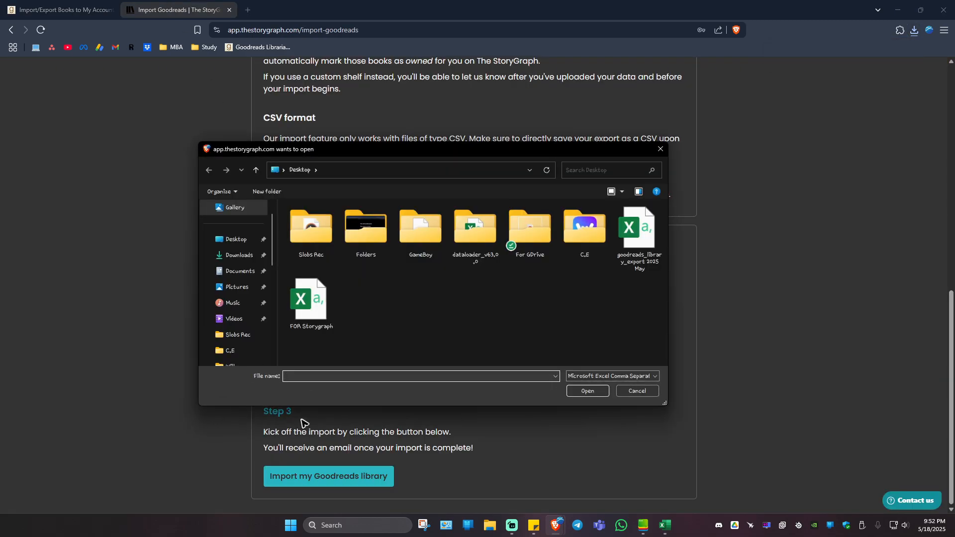
left_click(310, 299)
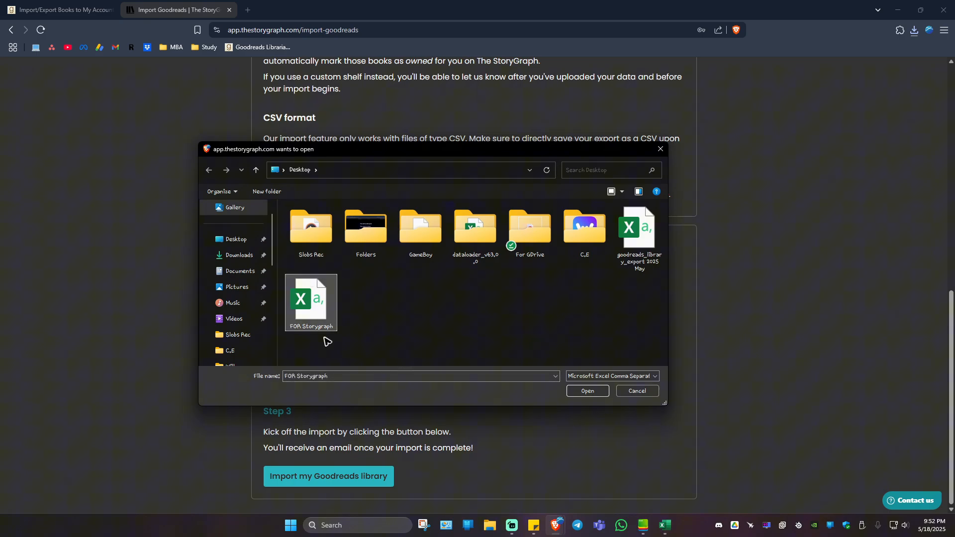
mouse_move(587, 390)
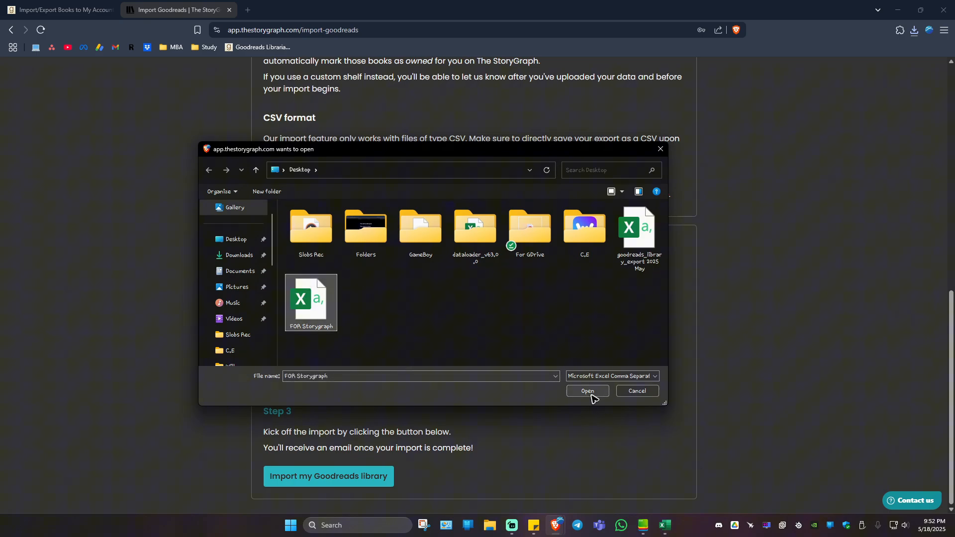
left_click(587, 394)
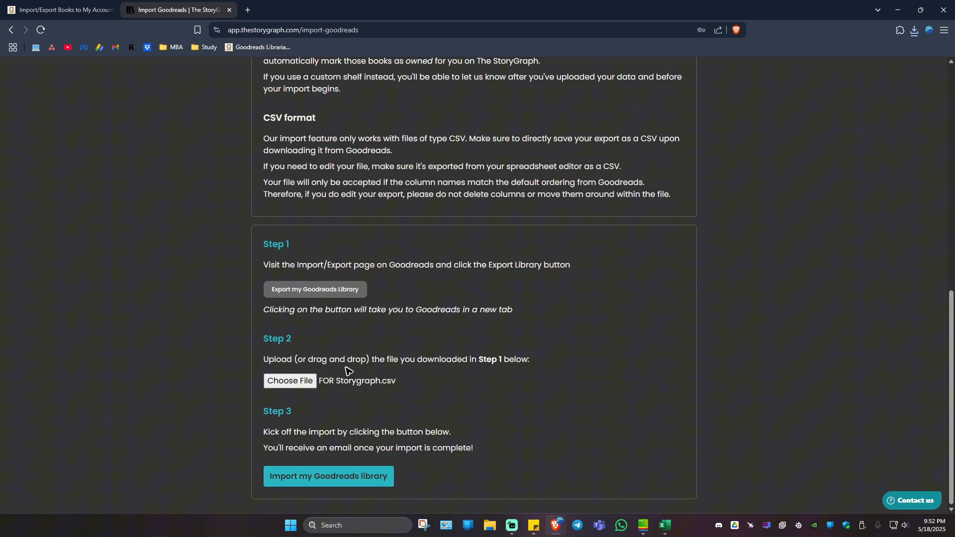
mouse_move(379, 453)
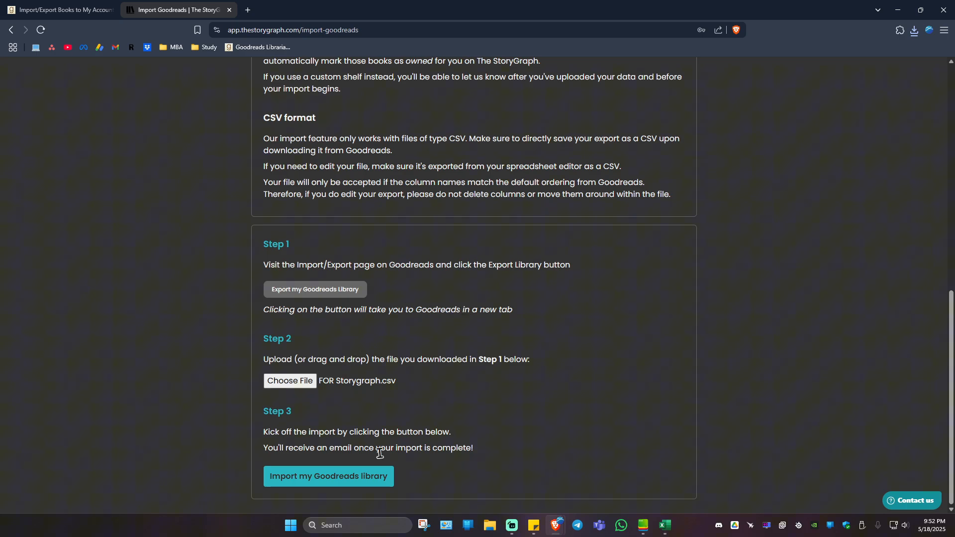
left_click(327, 476)
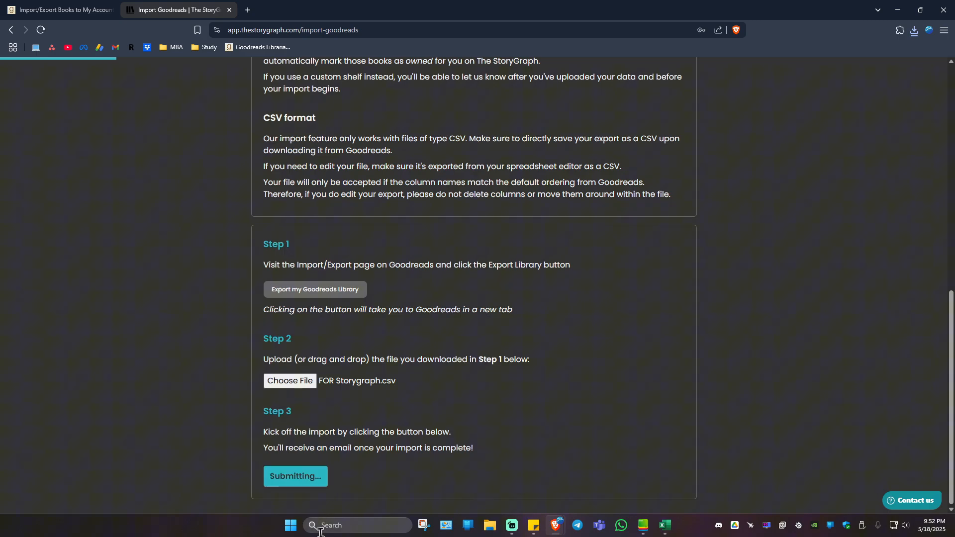
- View the Gmail email confirming the Goodreads import to The StoryGraph is complete
left_click(294, 476)
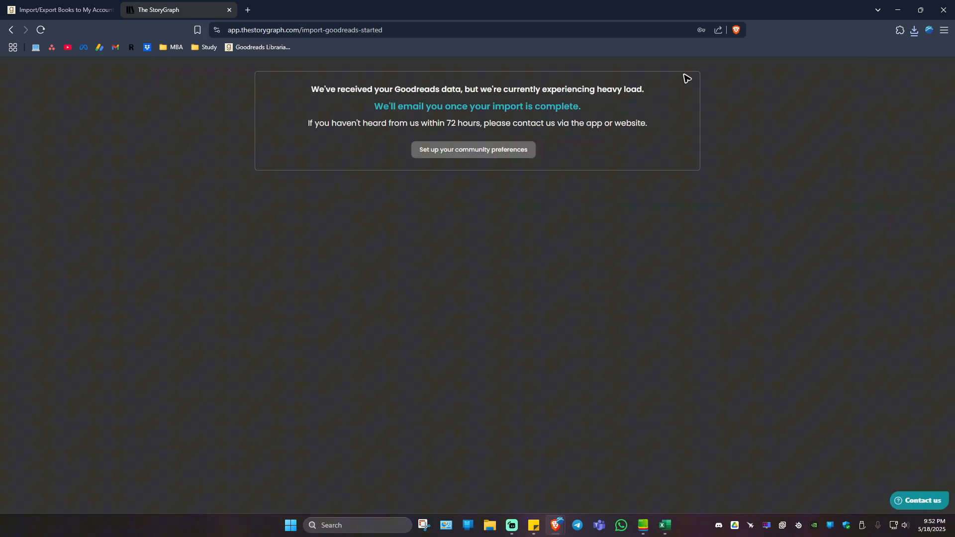
mouse_move(598, 147)
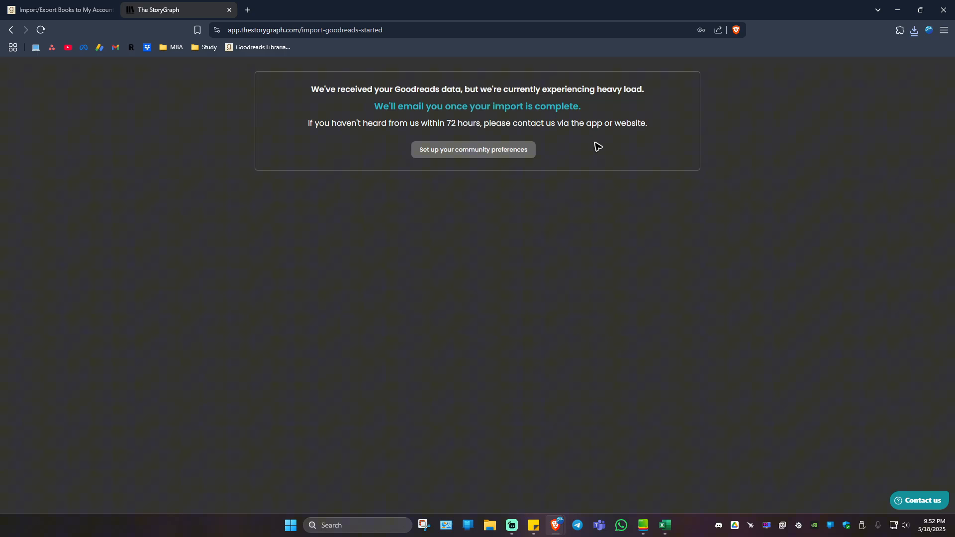
left_click(298, 10)
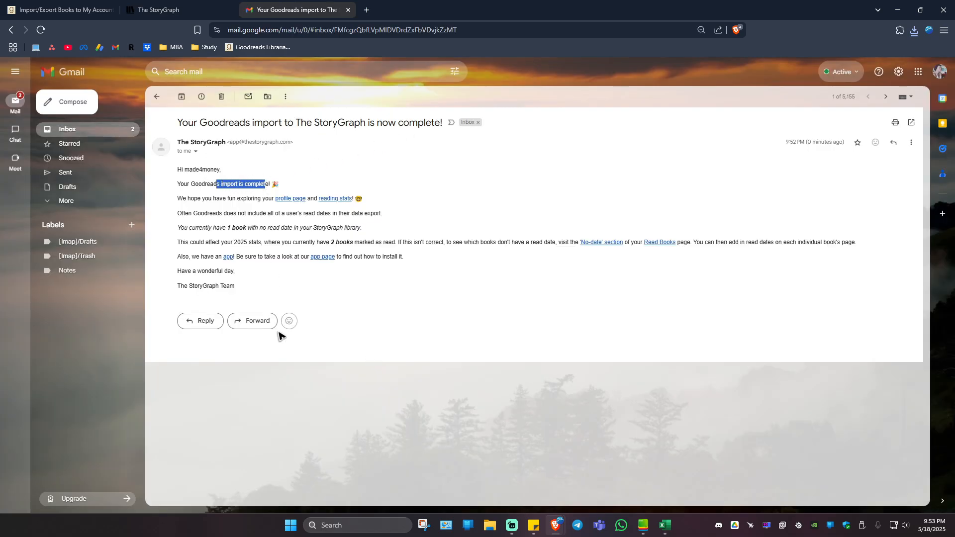
- View the StoryGraph profile showing Rich Dad Poor Dad and Think and Grow Rich as read
left_click(178, 10)
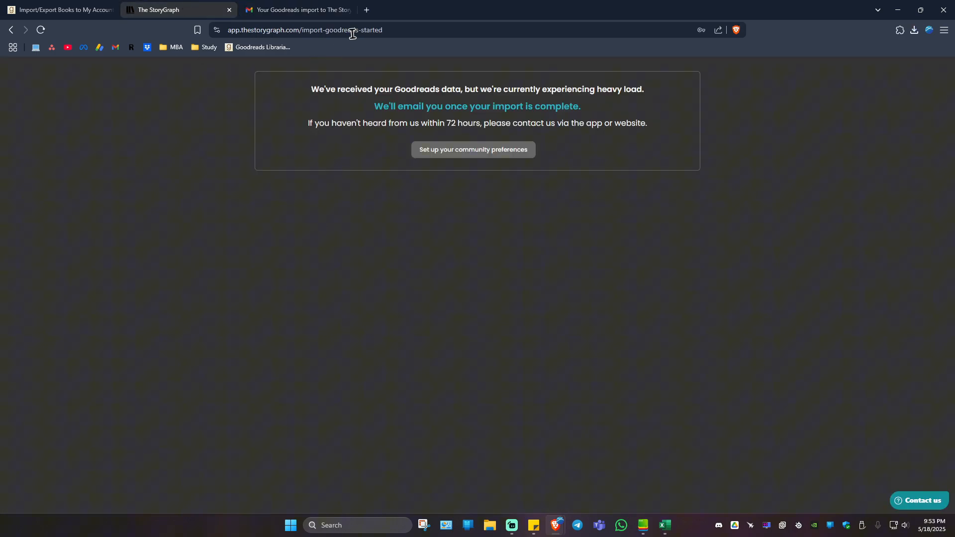
left_click(341, 29)
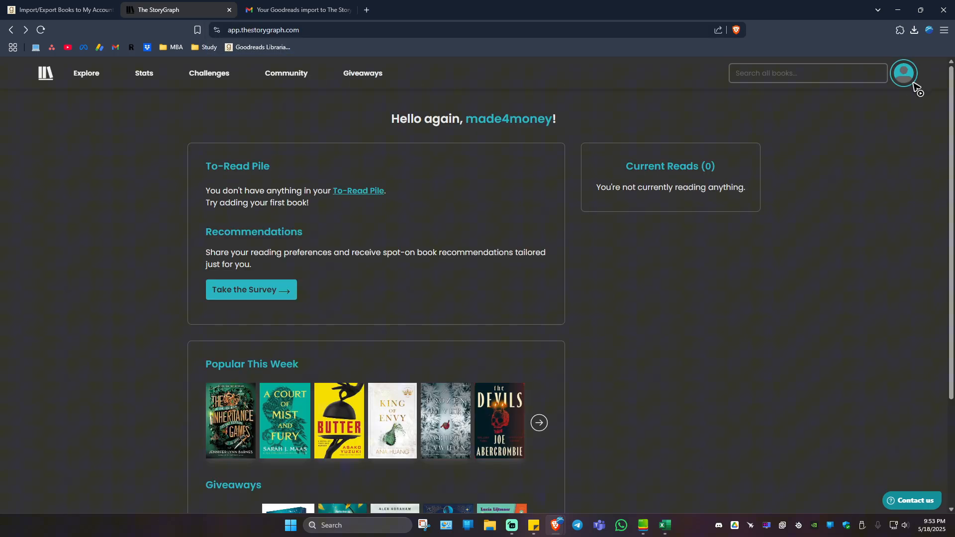
left_click(904, 73)
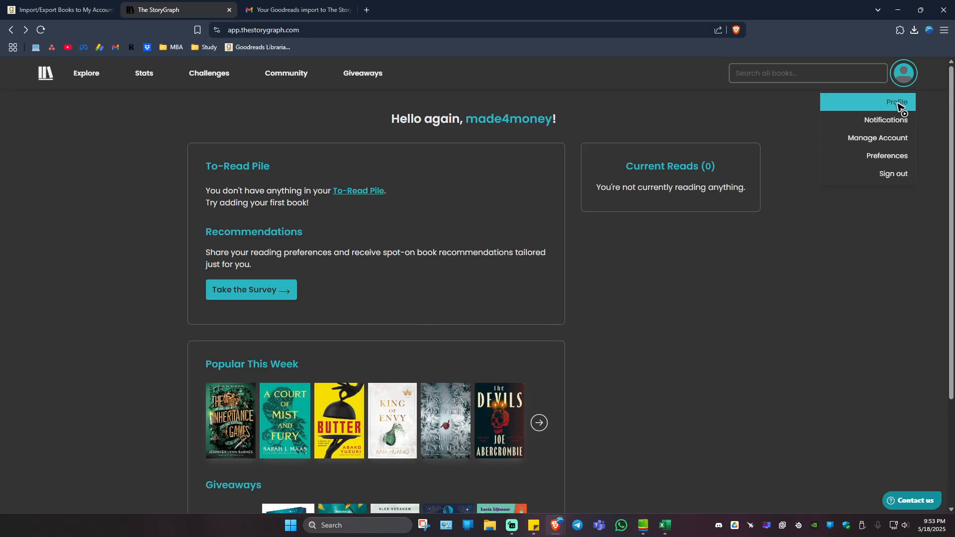
left_click(897, 101)
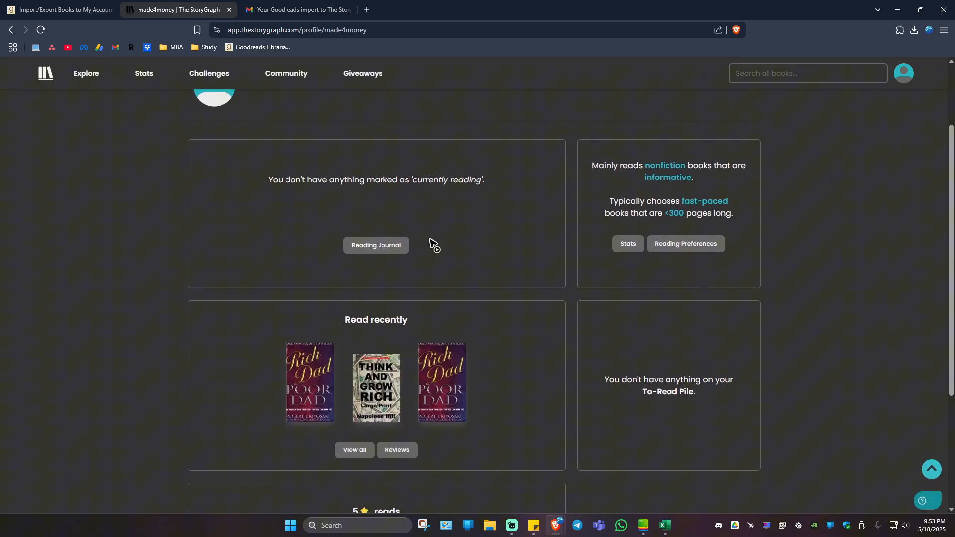
scroll("down", 3)
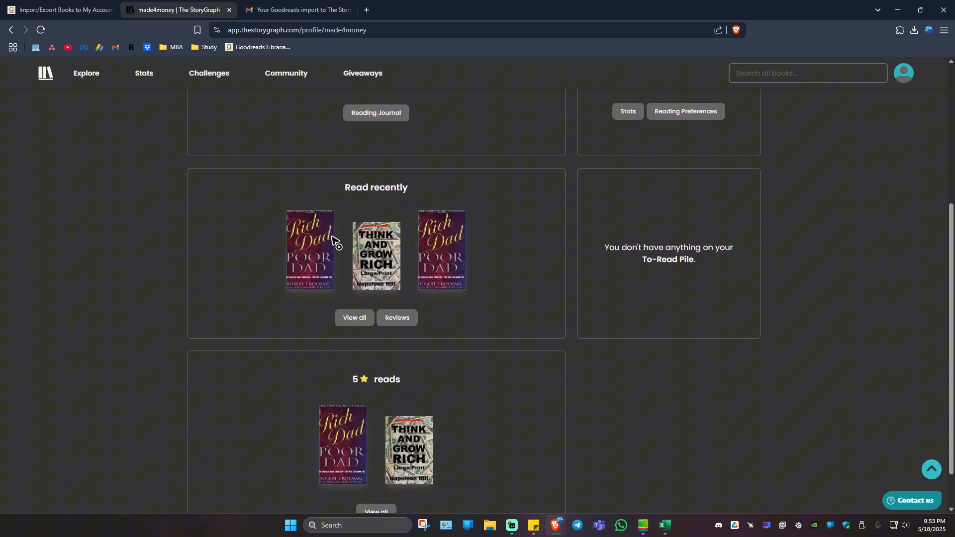
scroll("down", 3)
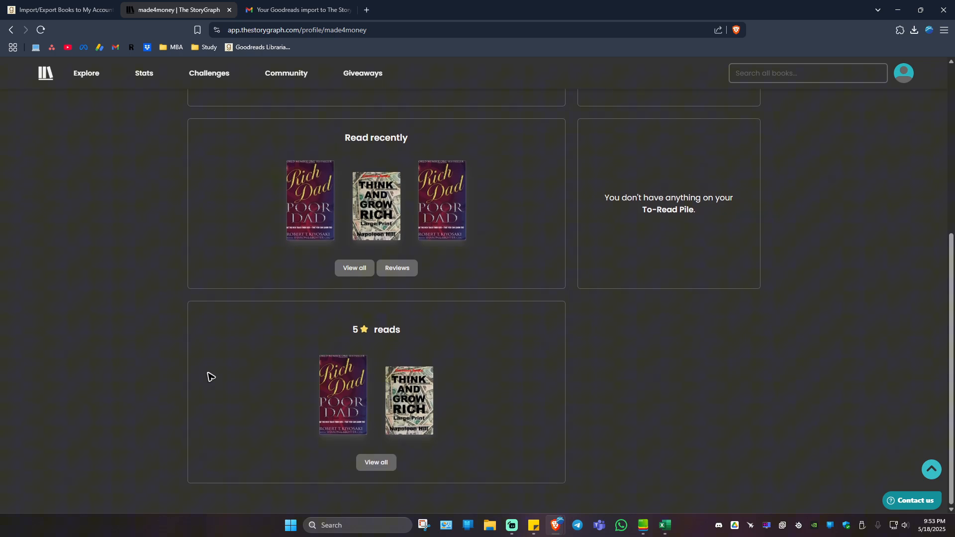
mouse_move(392, 355)
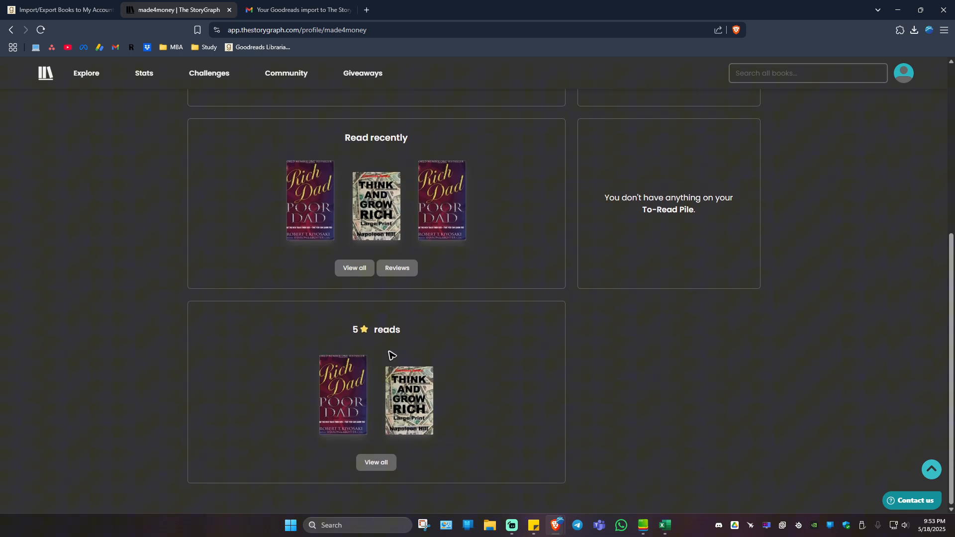
mouse_move(357, 340)
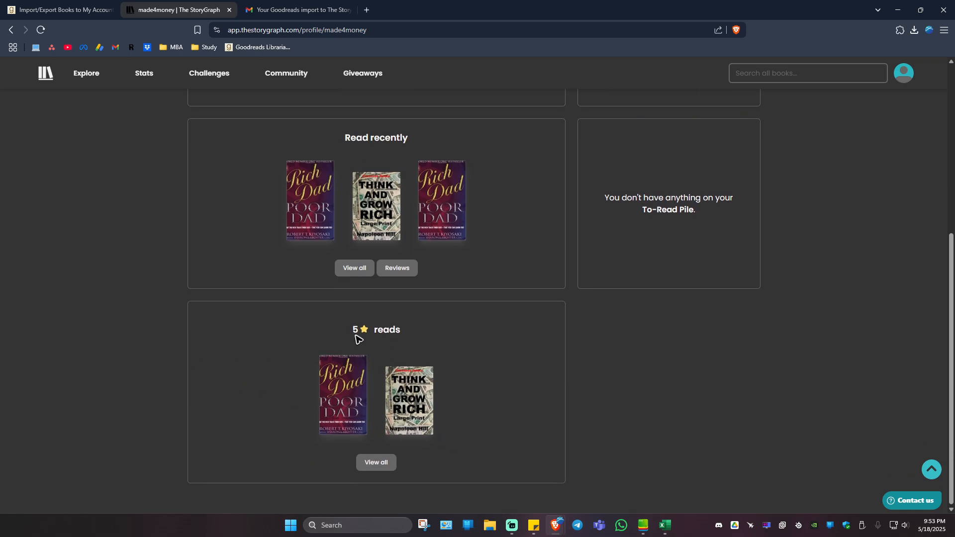